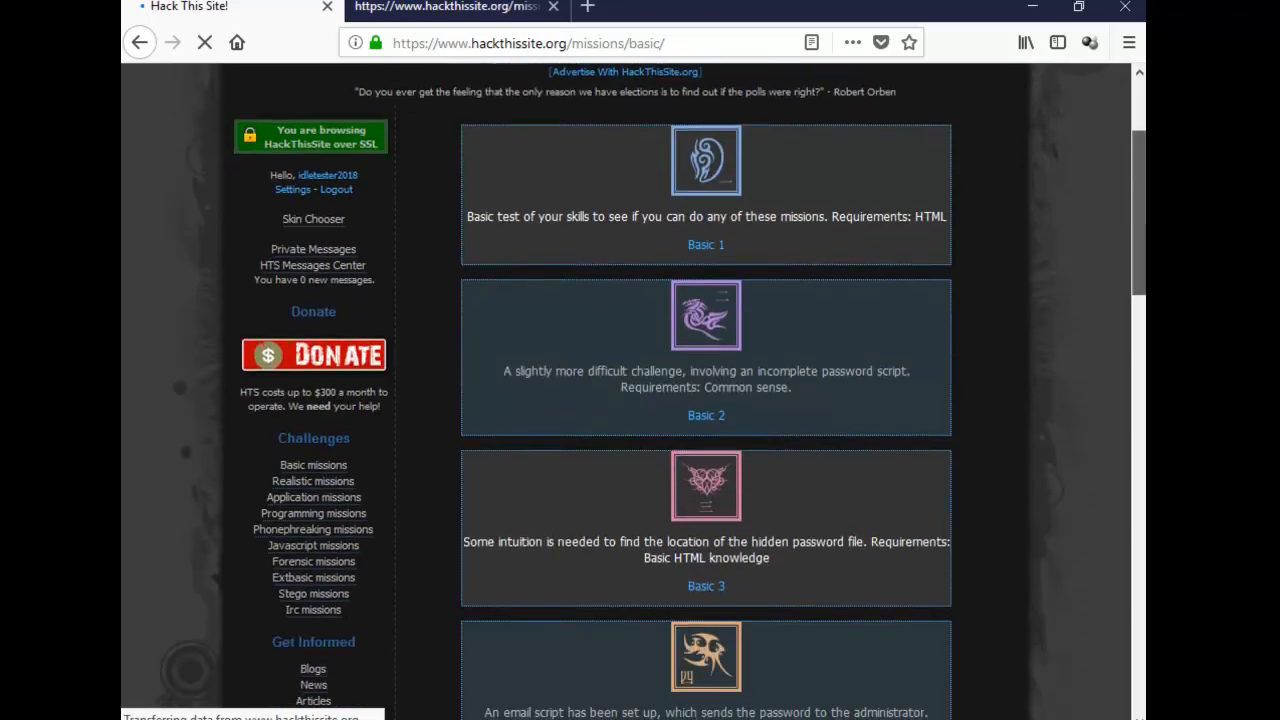
mouse_move(1072, 314)
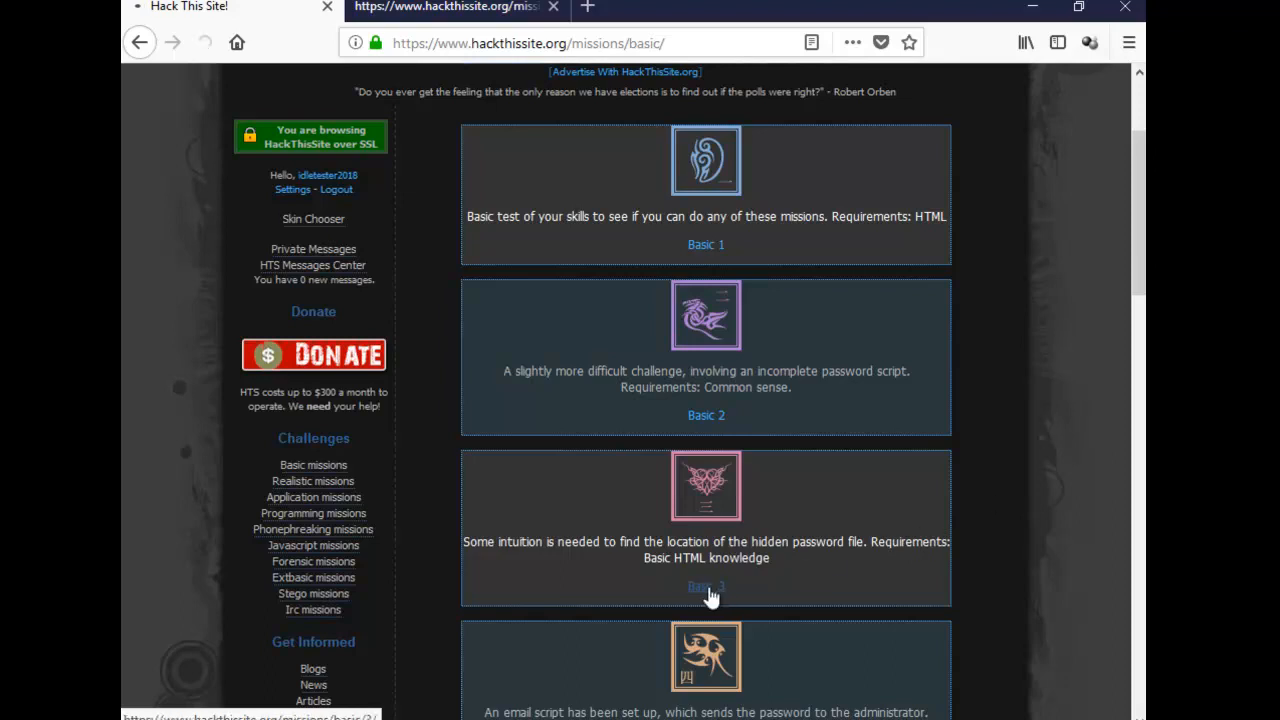
Step: Open the Basic 3 mission page with its Level 3 password prompt
left_click(704, 588)
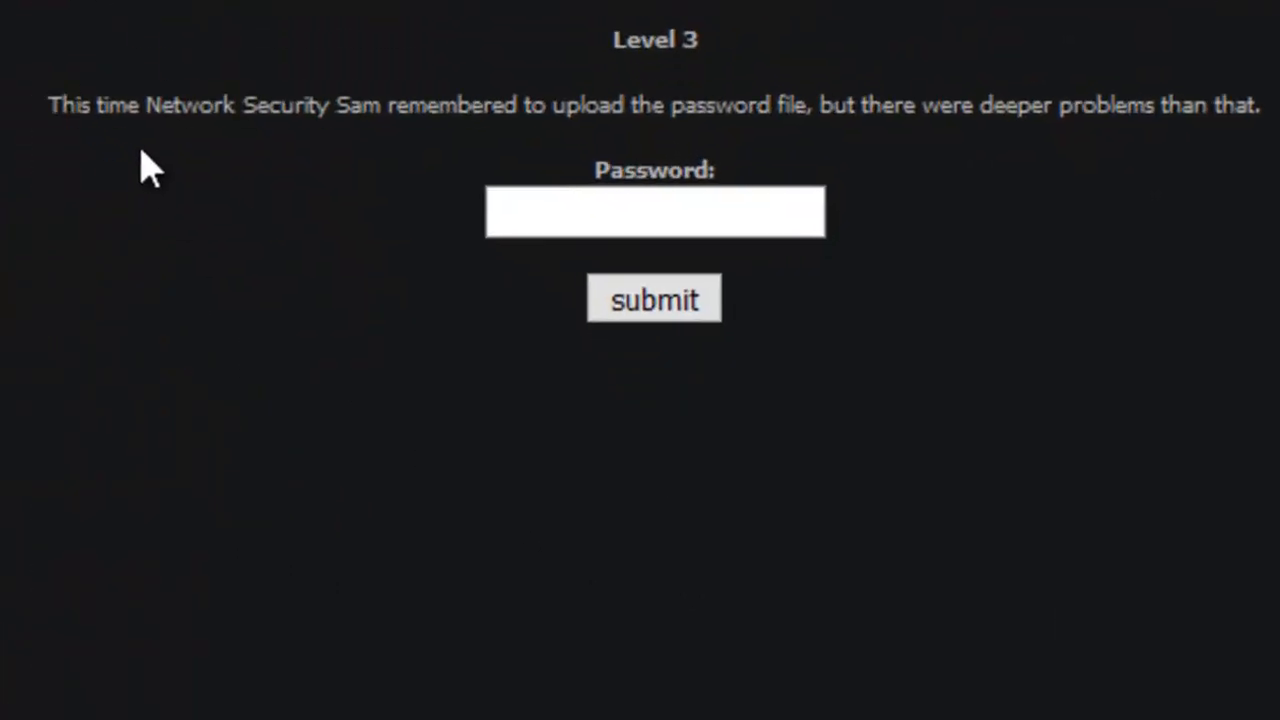
mouse_move(390, 160)
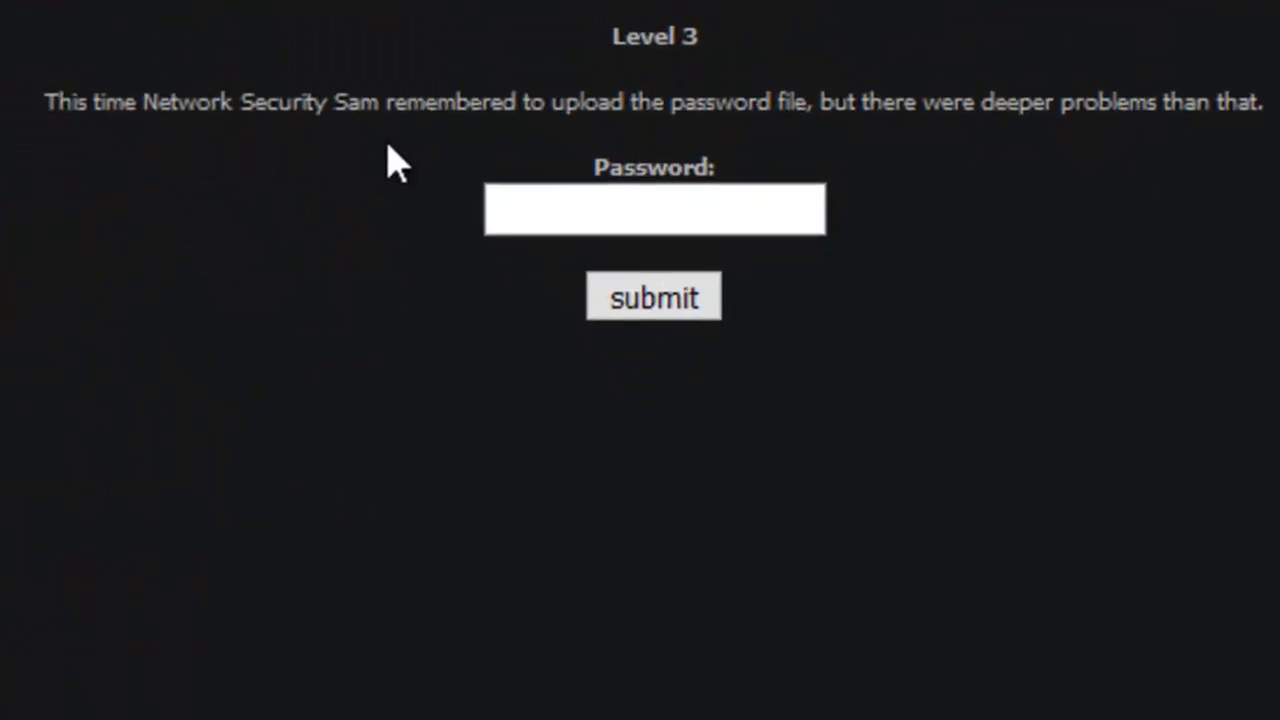
mouse_move(796, 140)
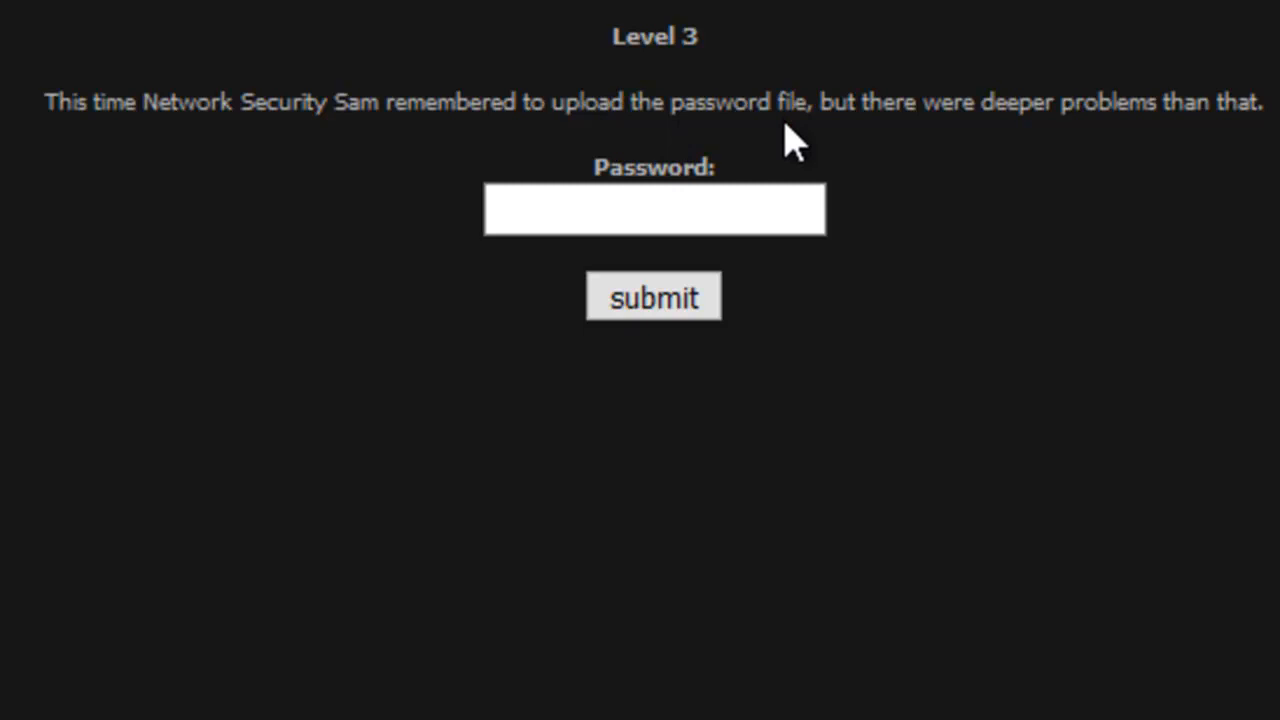
mouse_move(896, 150)
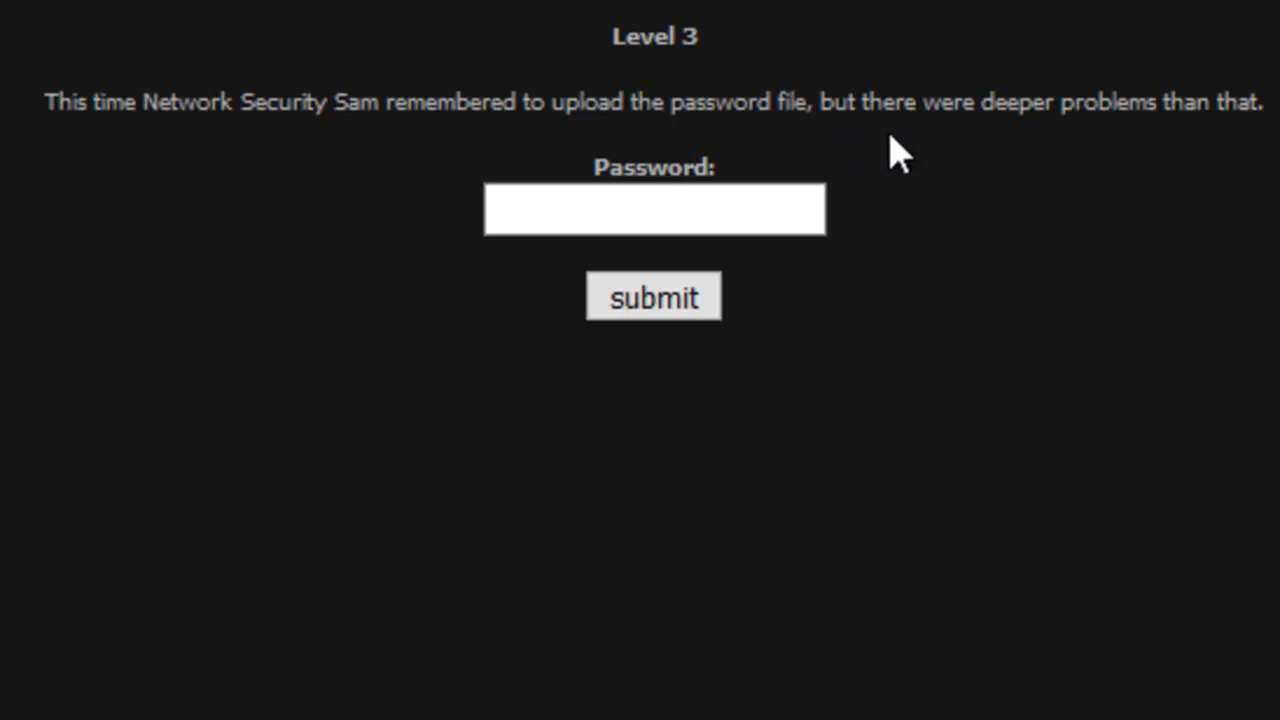
mouse_move(1116, 170)
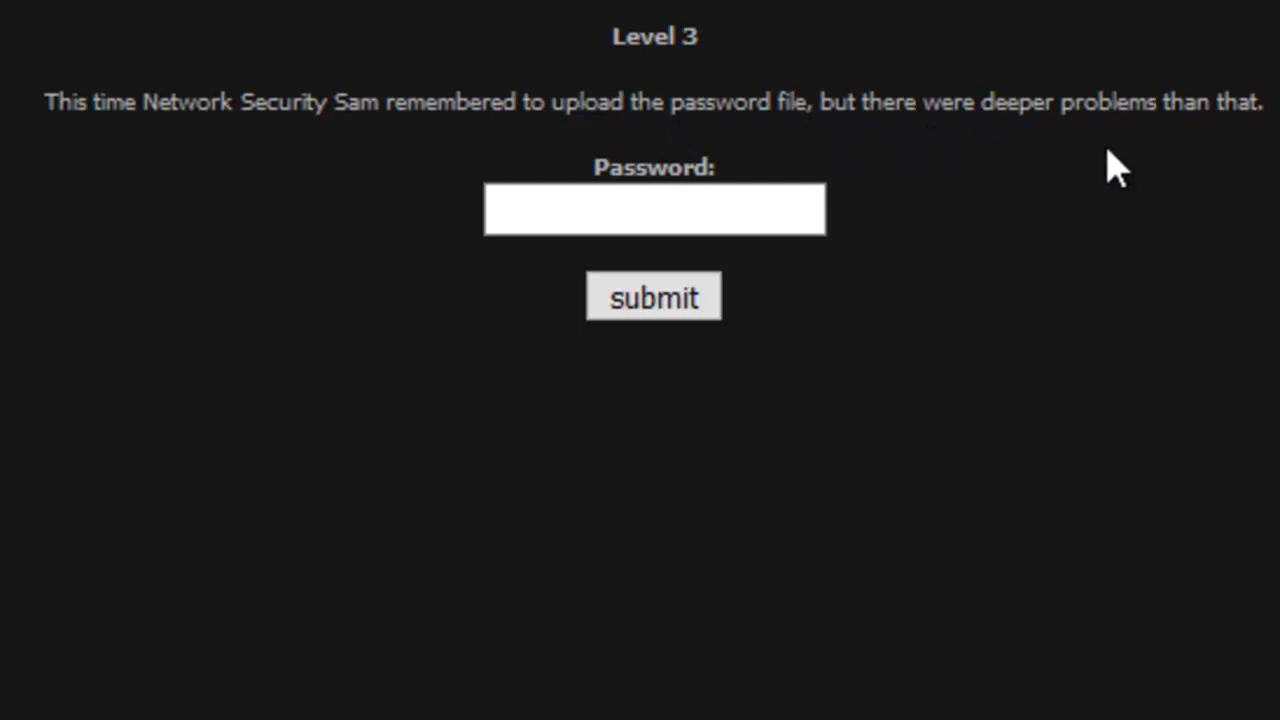
mouse_move(1000, 390)
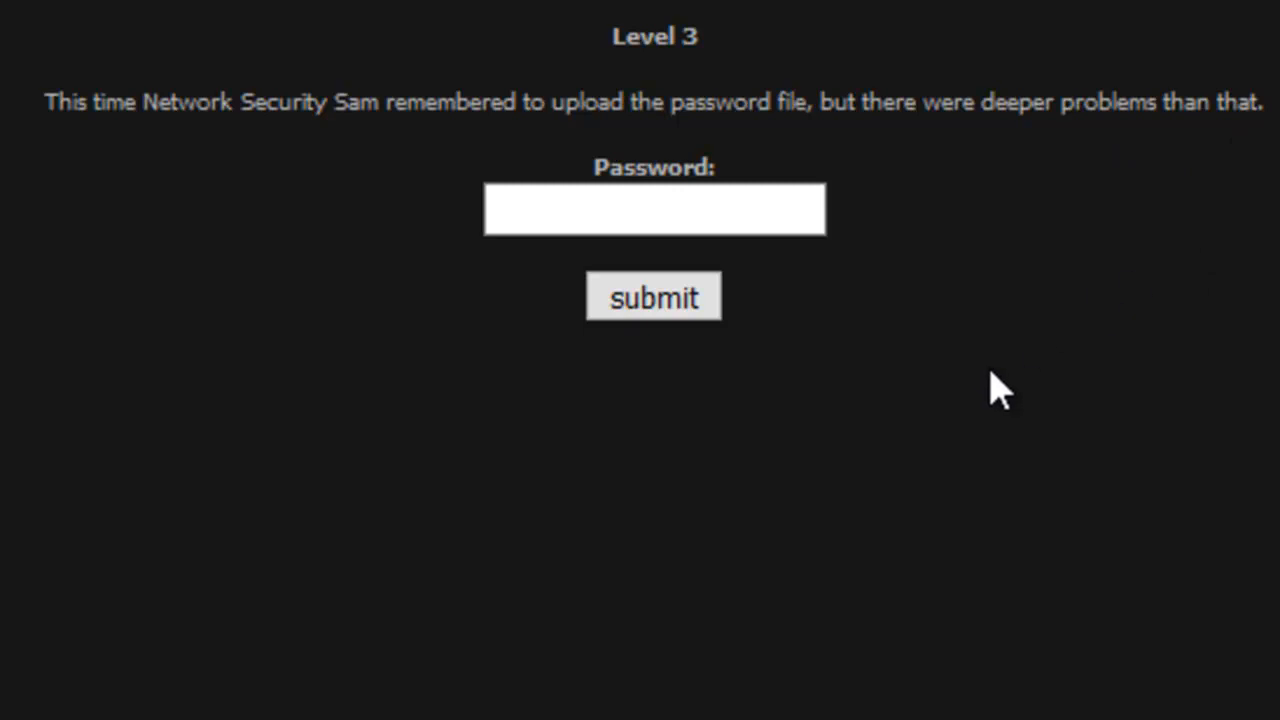
mouse_move(884, 236)
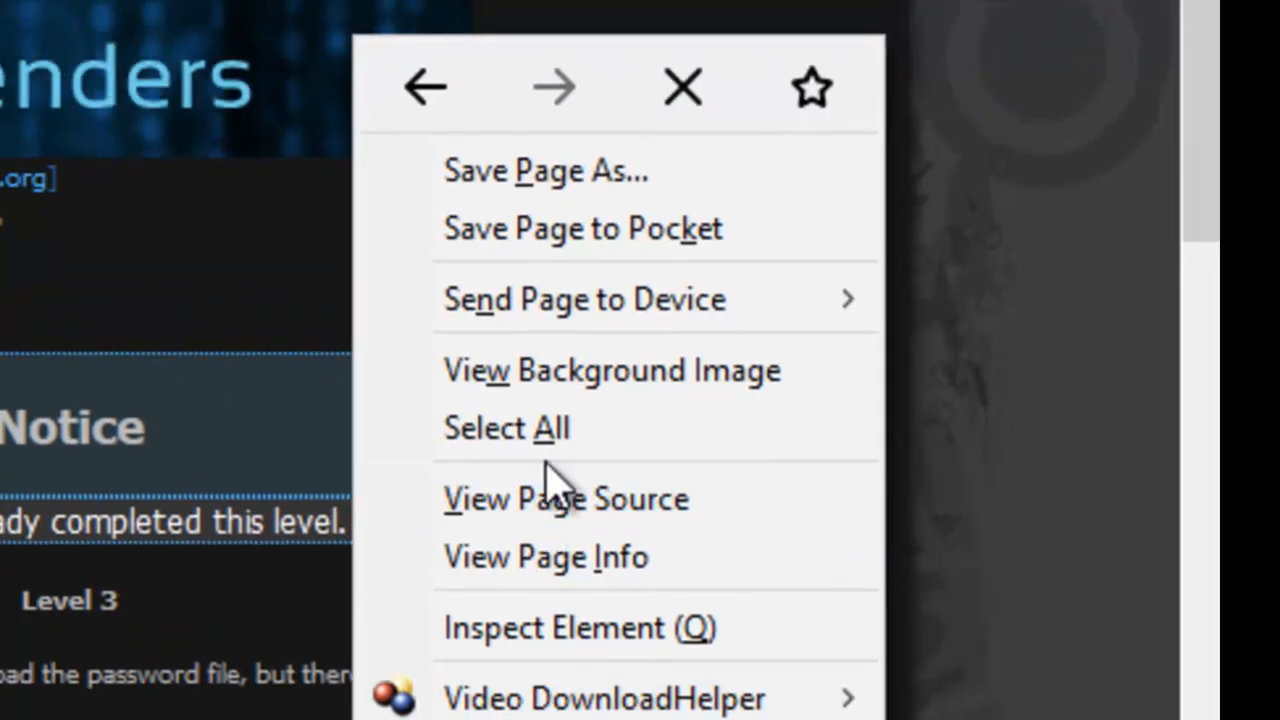
Step: View the page source and locate the hidden form input whose value is password.php
left_click(564, 498)
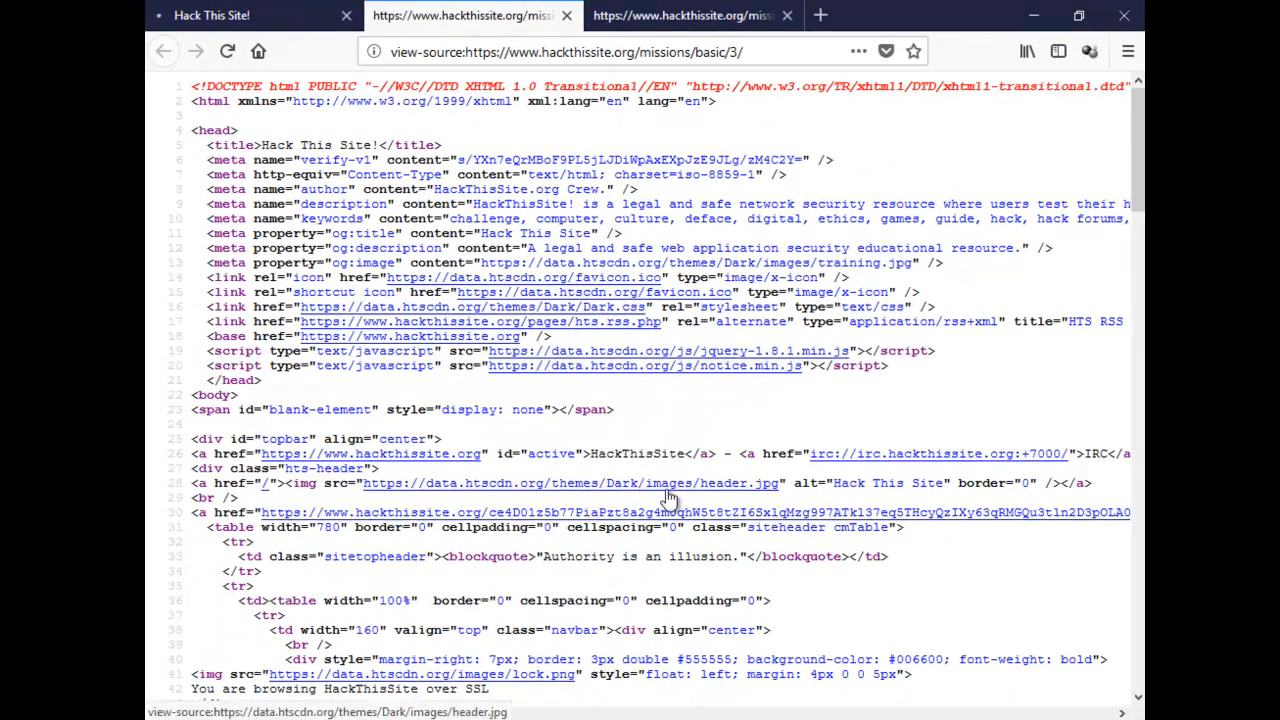
key("ctrl+f")
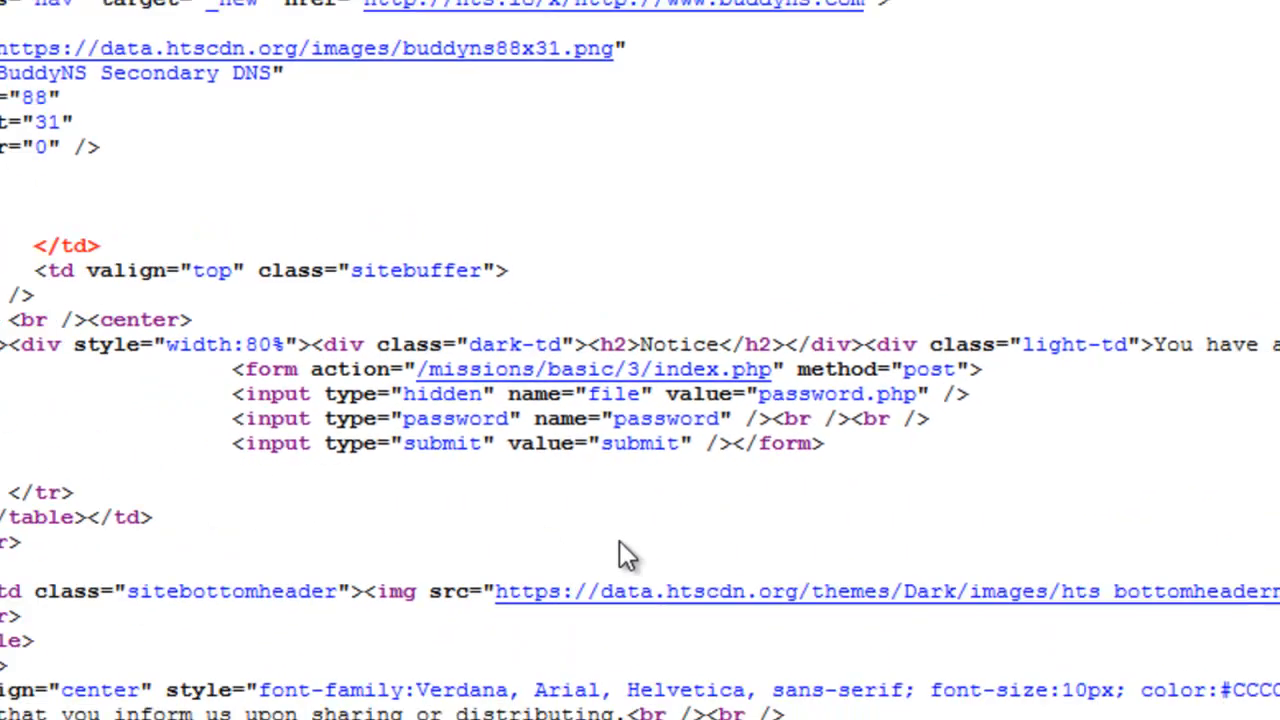
scroll("up", 3)
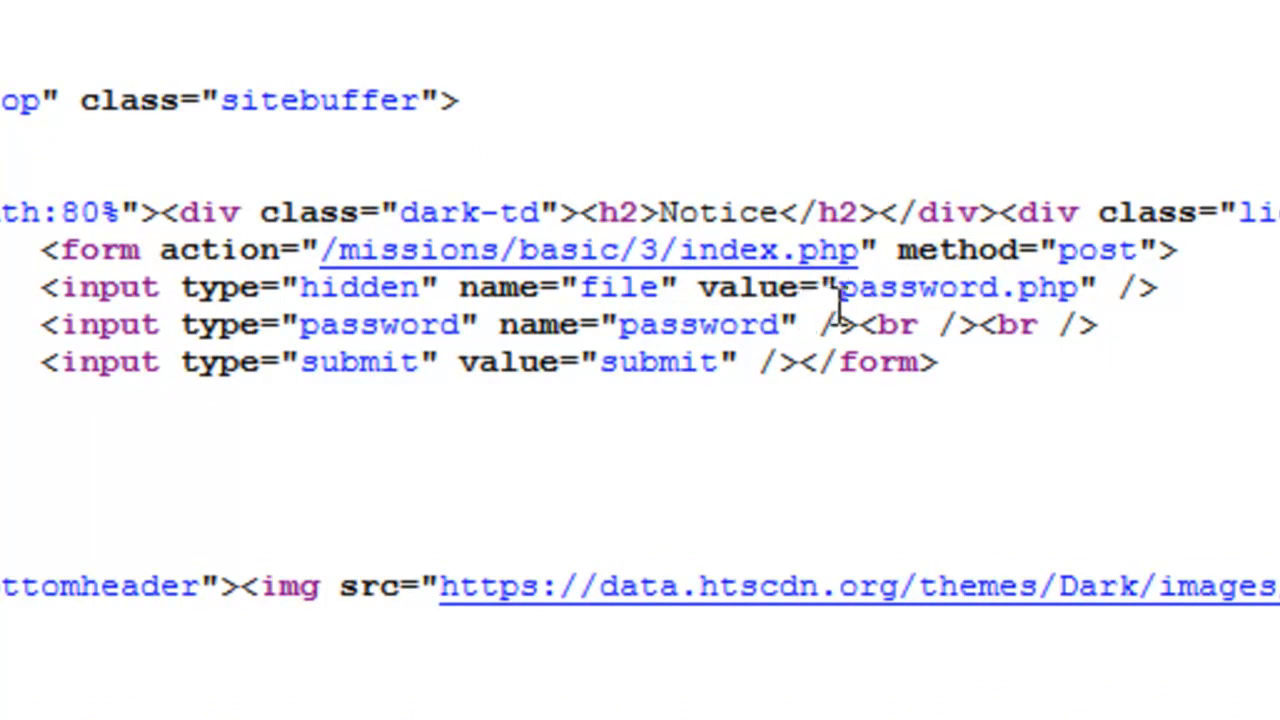
double_click(920, 288)
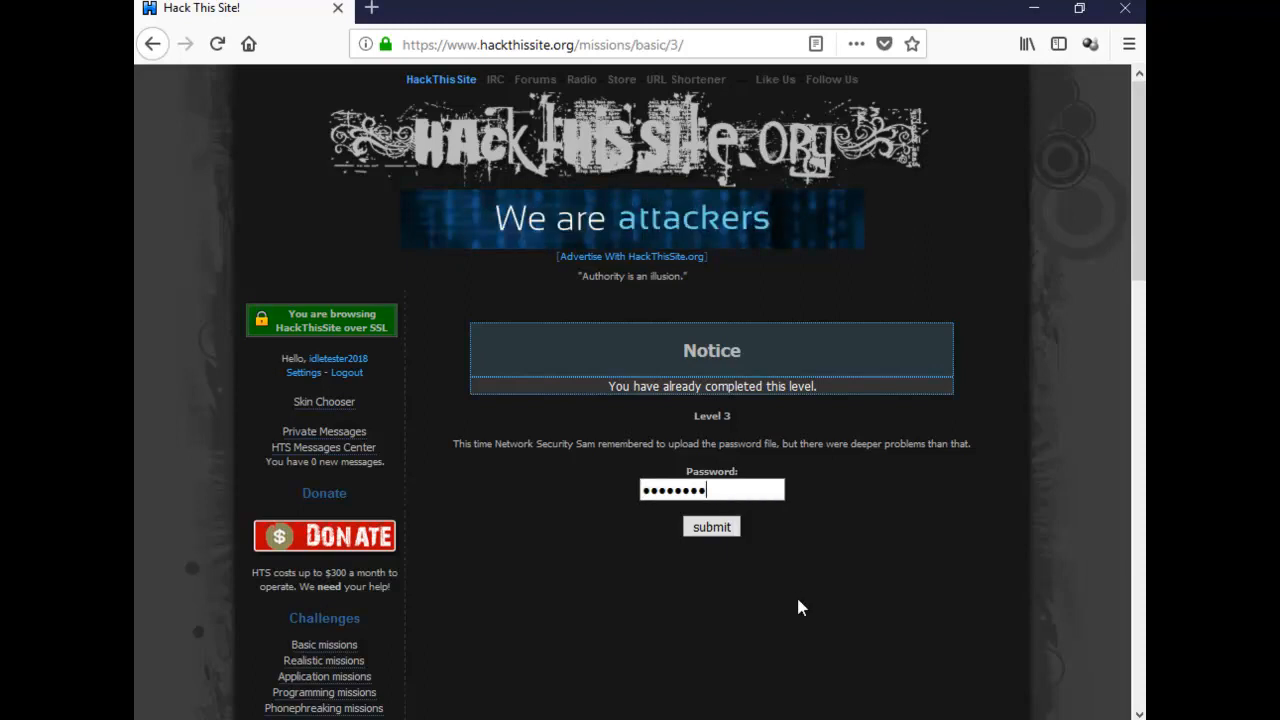
Step: Submit the recovered password on the Level 3 page to reach the Congratz notice
key("ctrl+plus")
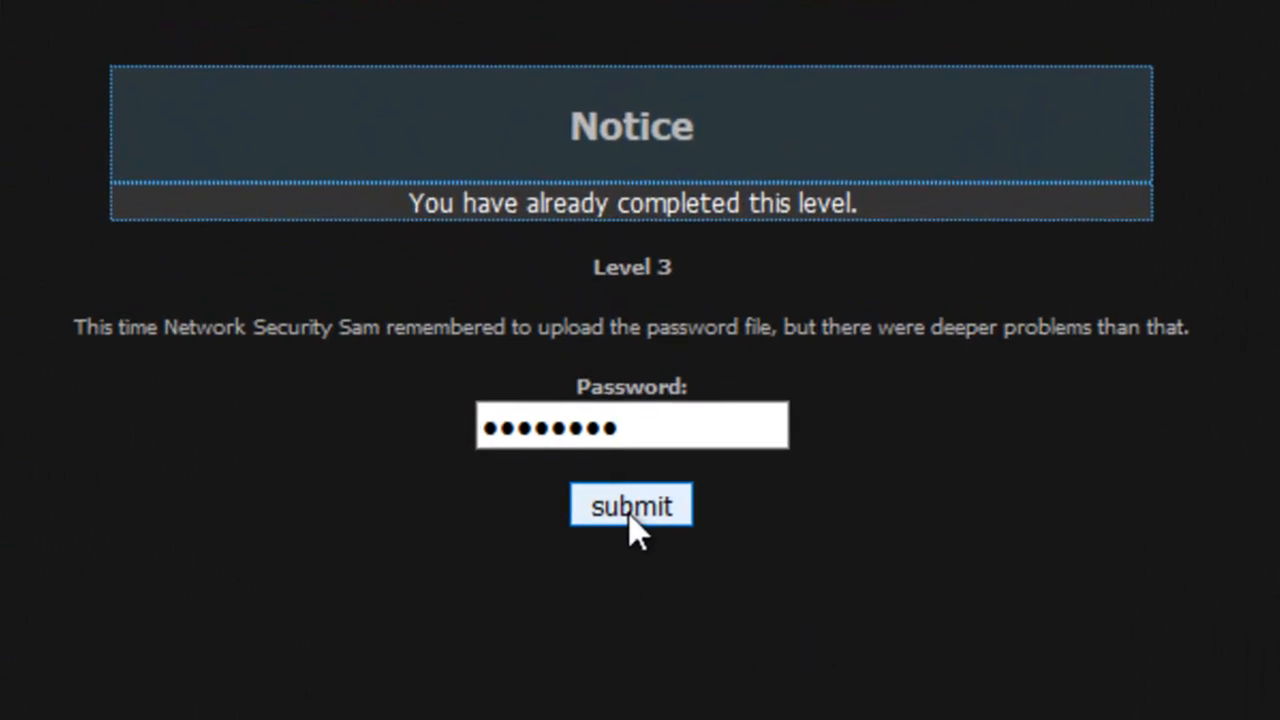
left_click(632, 504)
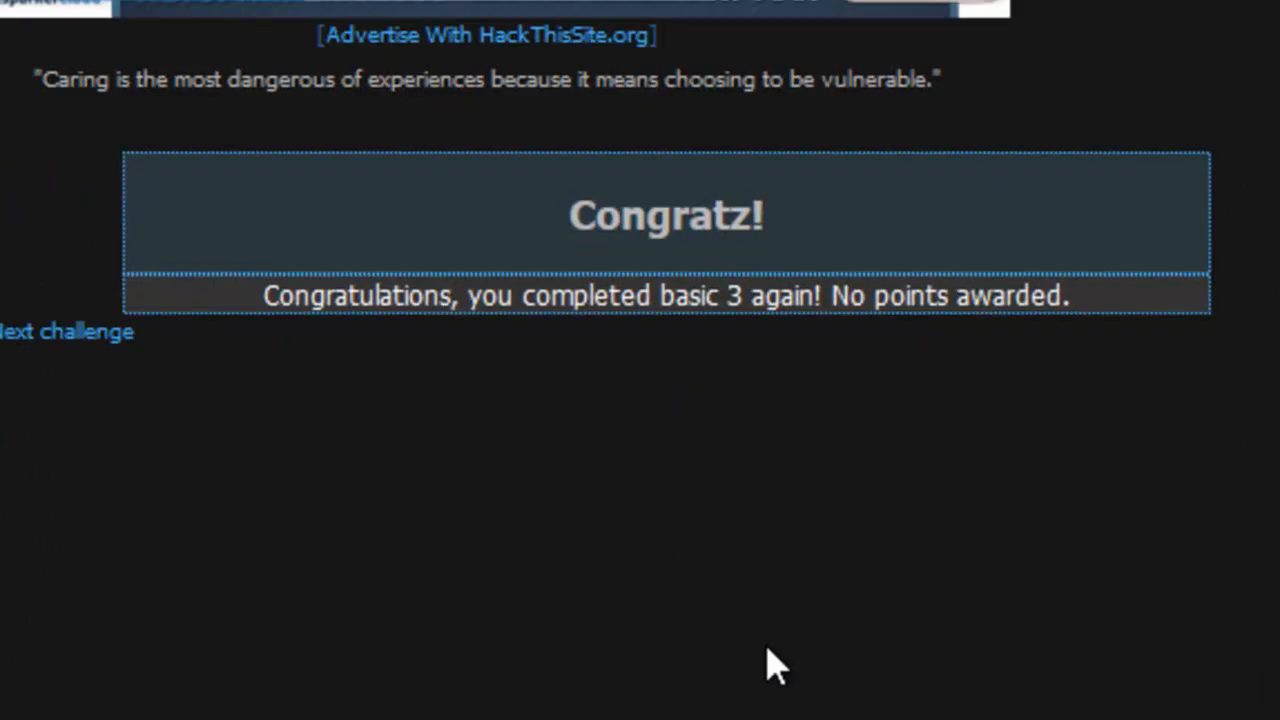
mouse_move(740, 364)
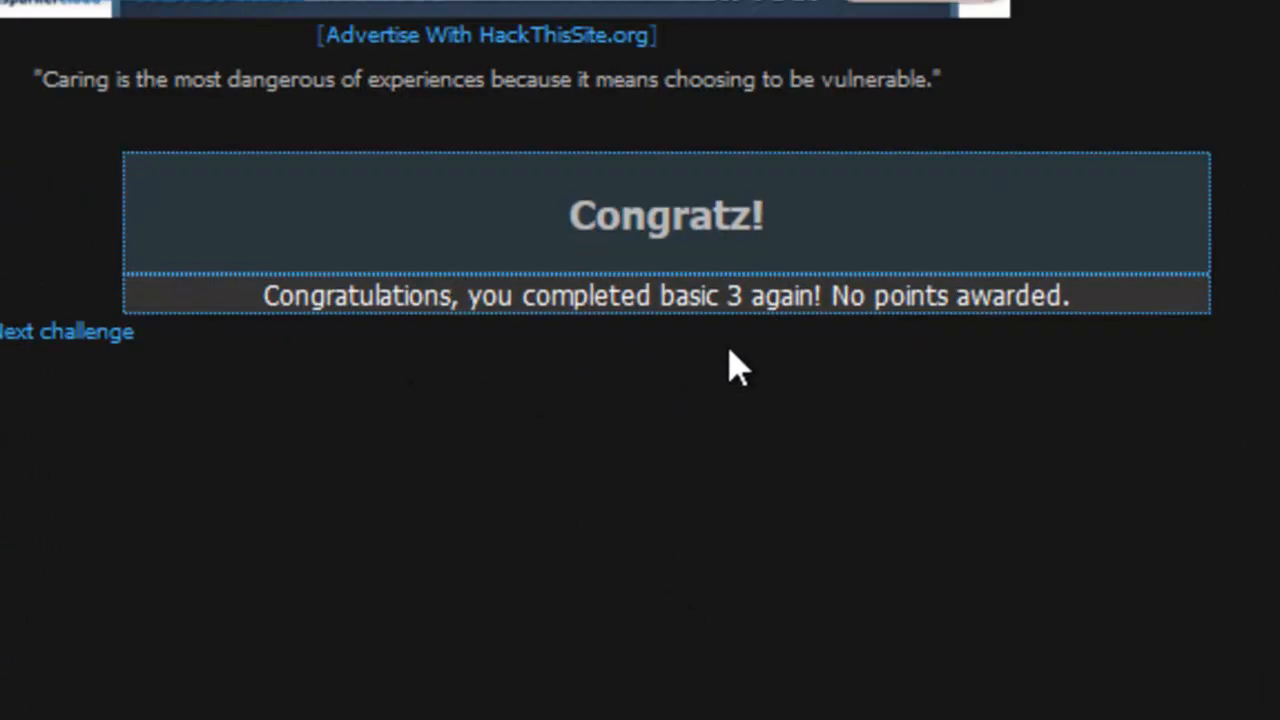